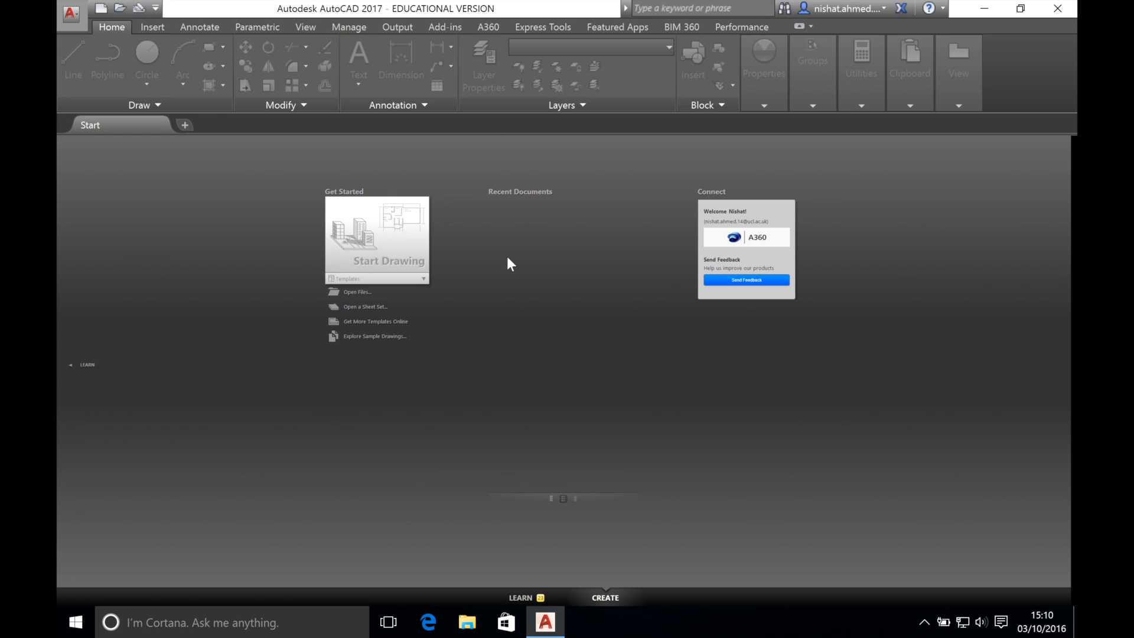
{"action": "mouse_move", "coordinate": [525, 264]}
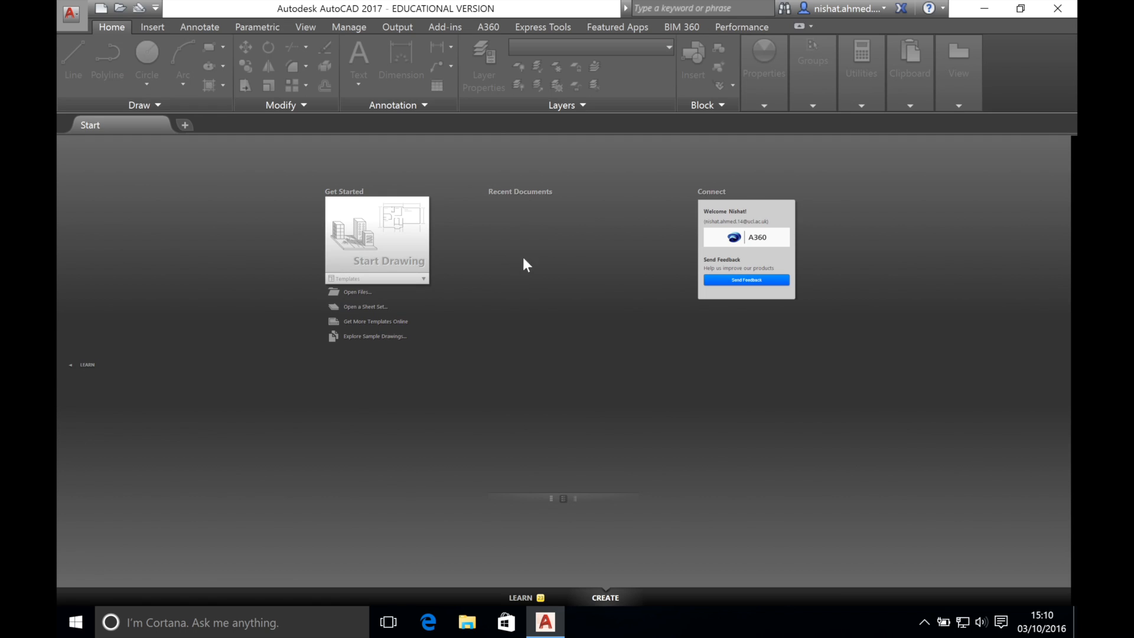
{"action": "mouse_move", "coordinate": [599, 610]}
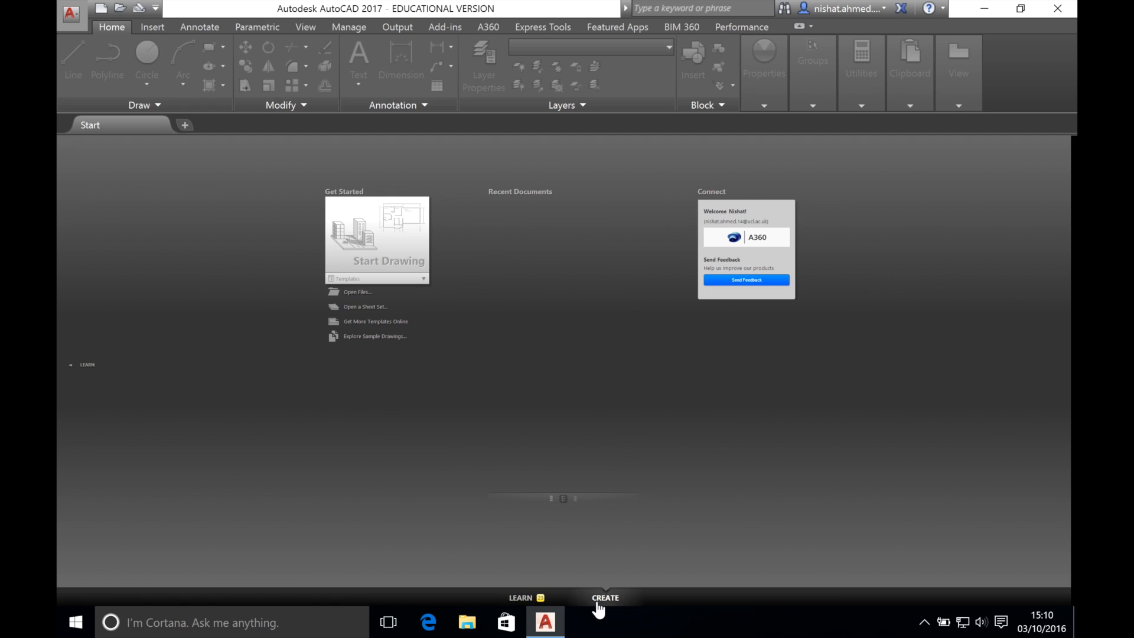
{"action": "mouse_move", "coordinate": [484, 556]}
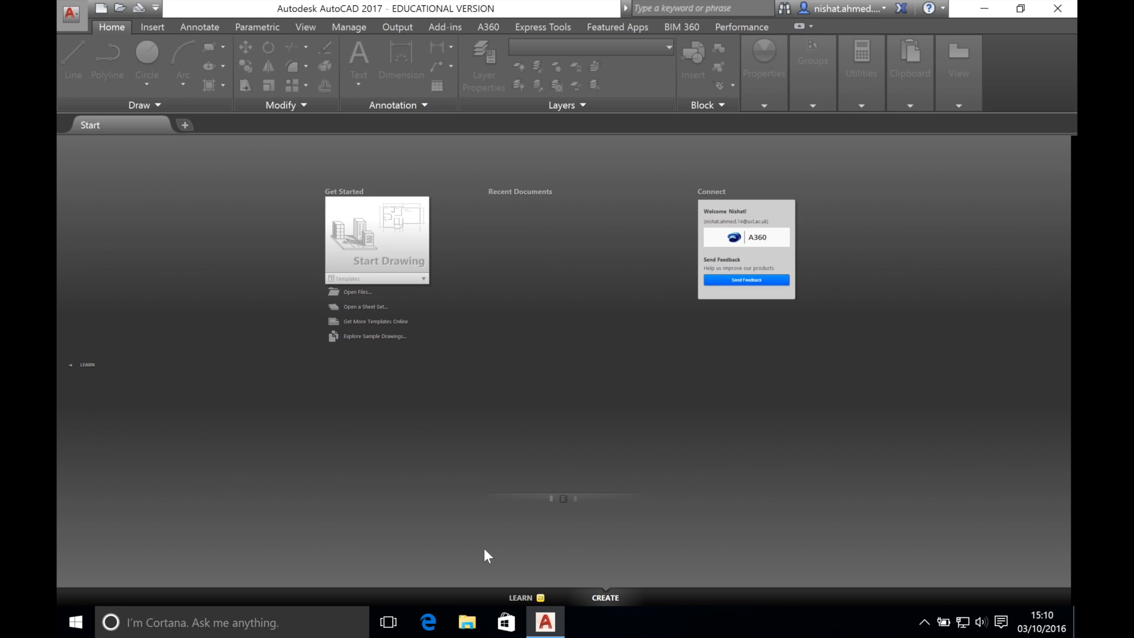
- Browse the Learn page of the AutoCAD start screen
{"action": "left_click", "coordinate": [519, 598]}
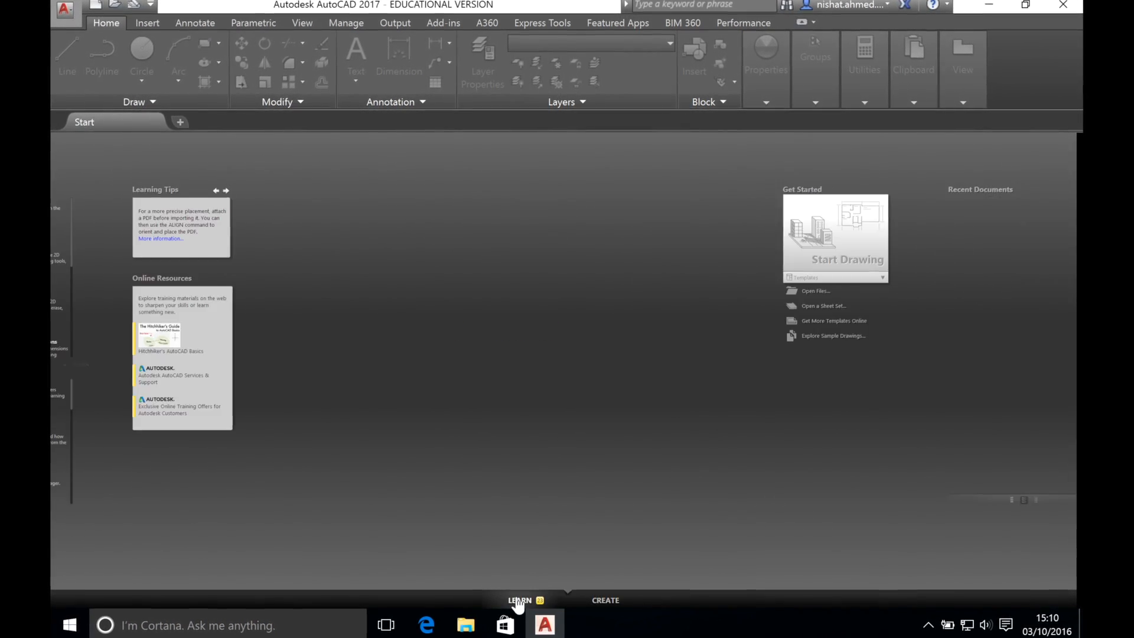
{"action": "left_click", "coordinate": [520, 600]}
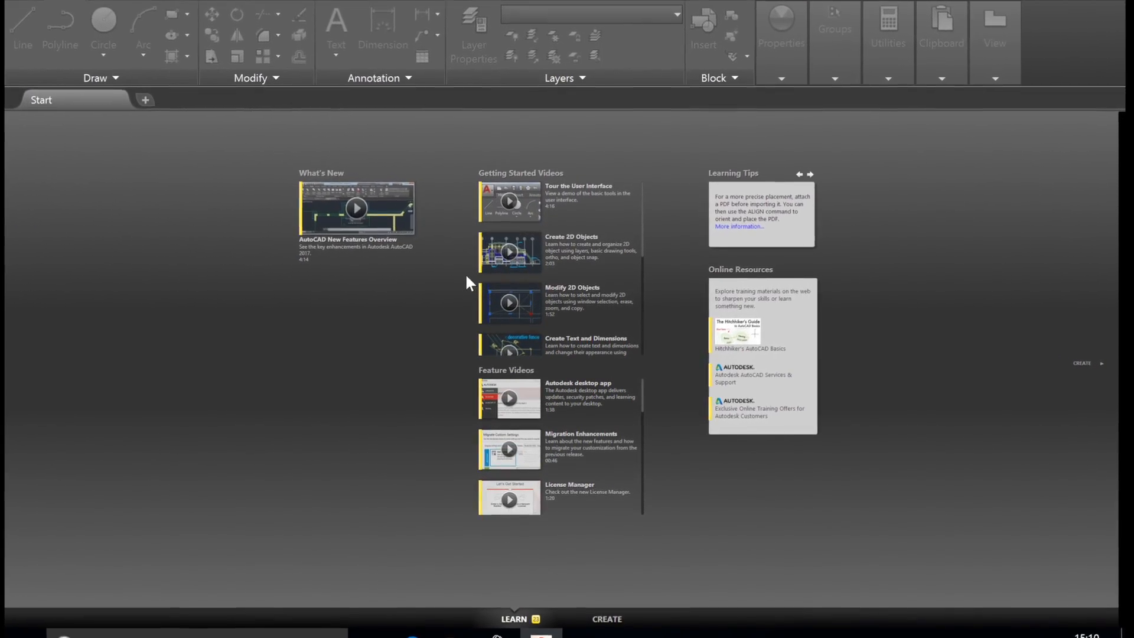
{"action": "scroll", "scroll_direction": "down", "scroll_amount": 3}
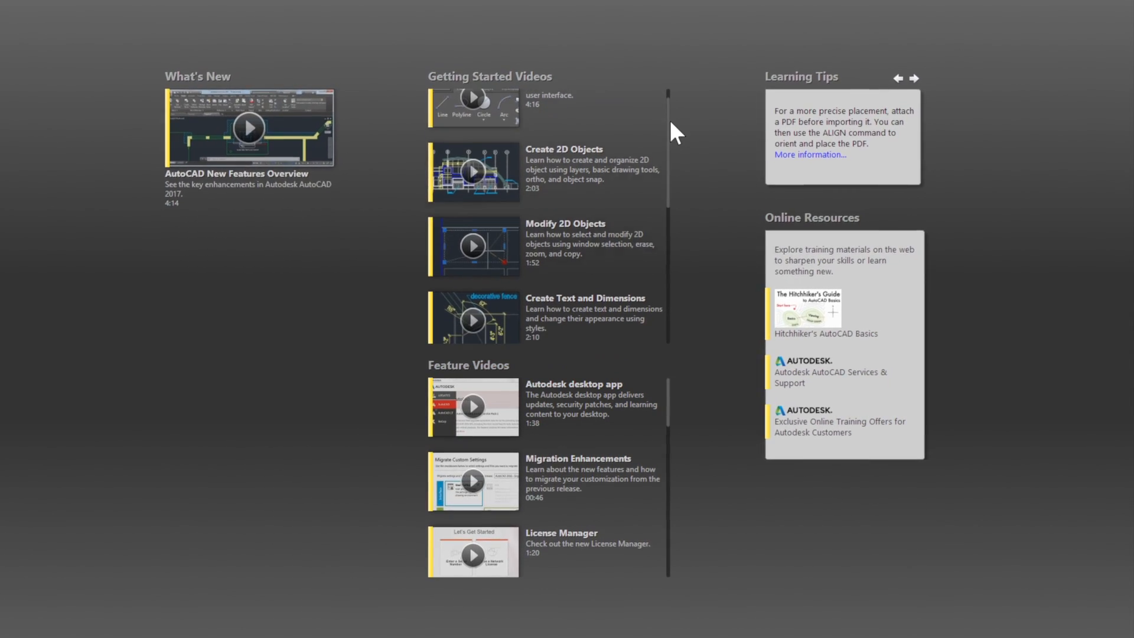
{"action": "scroll", "scroll_direction": "down", "scroll_amount": 3}
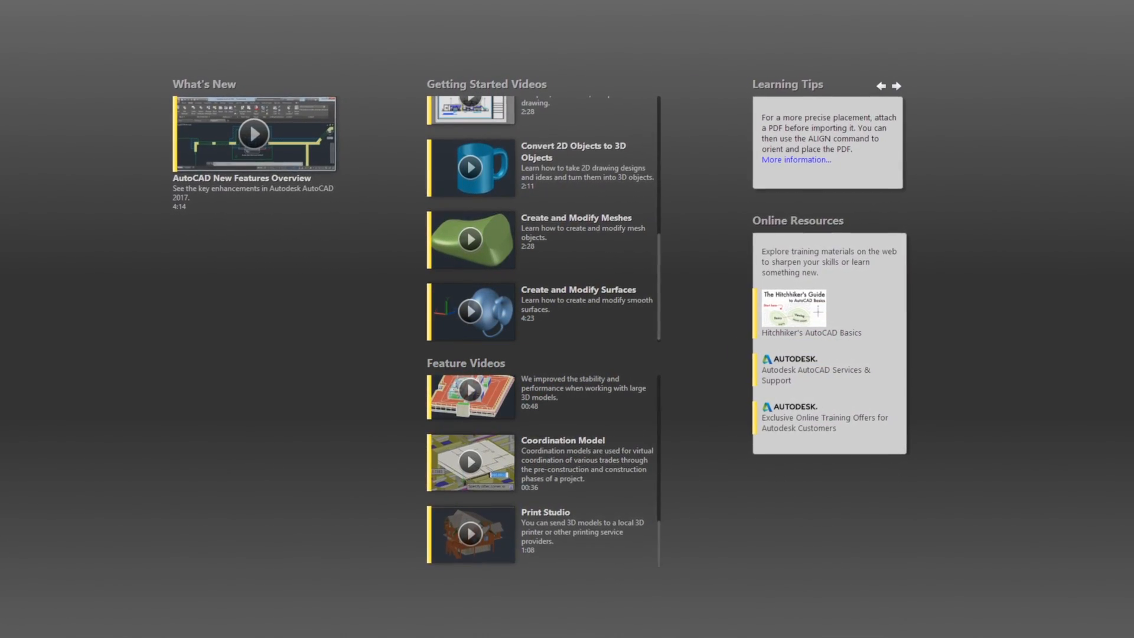
{"action": "left_click", "coordinate": [606, 597]}
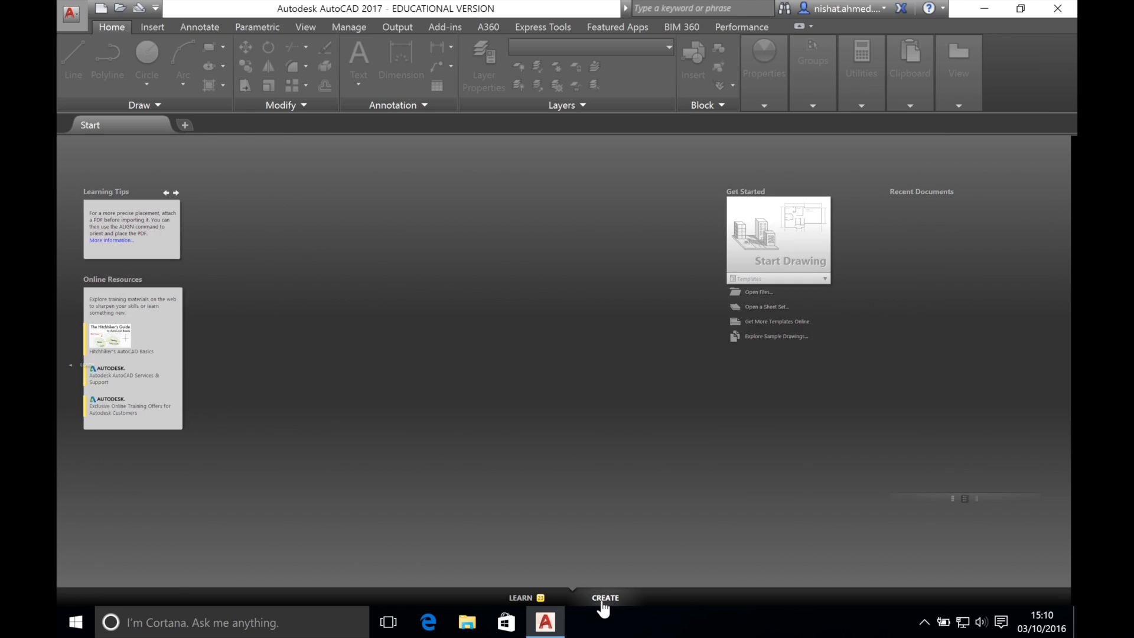
- Return to the Create page, start a blank Drawing1, and bring up Save As
{"action": "left_click", "coordinate": [606, 597]}
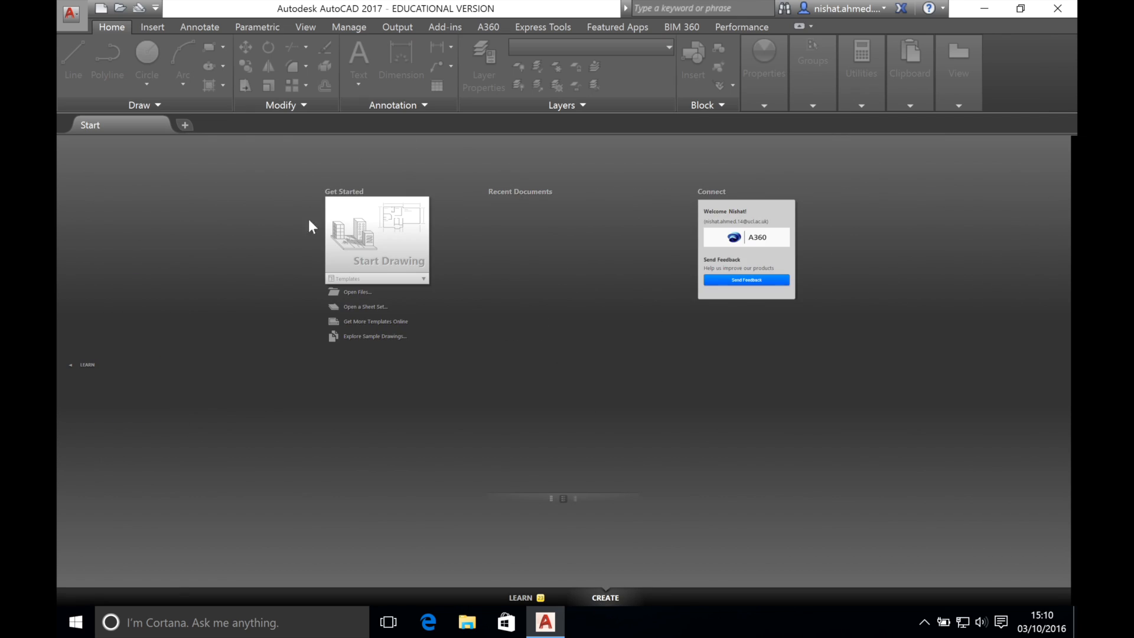
{"action": "mouse_move", "coordinate": [387, 271]}
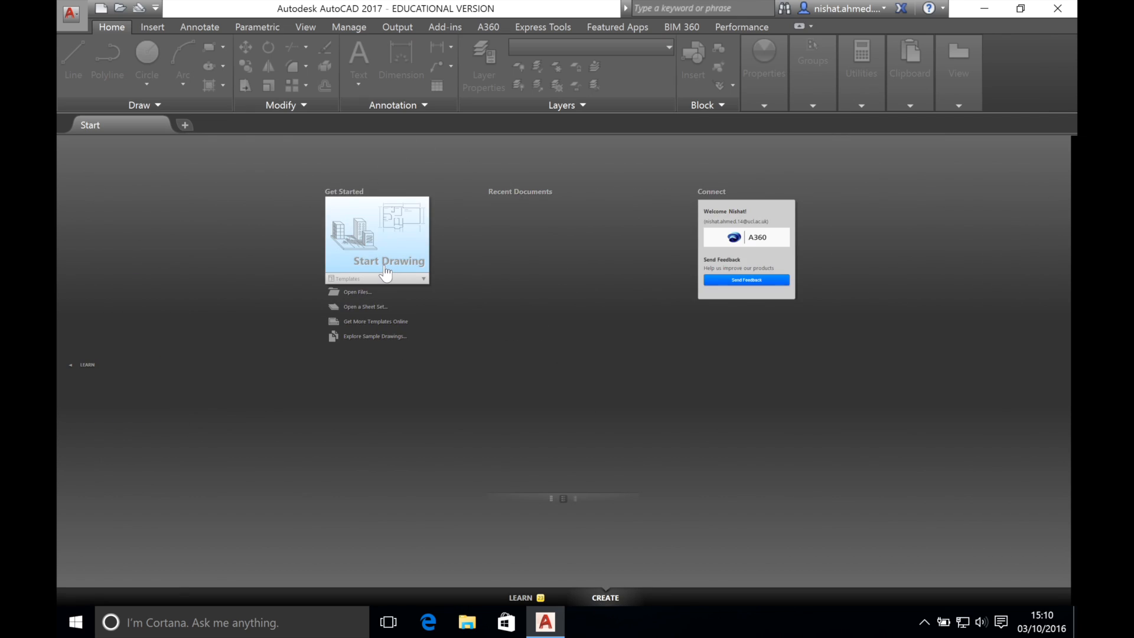
{"action": "left_click", "coordinate": [388, 260]}
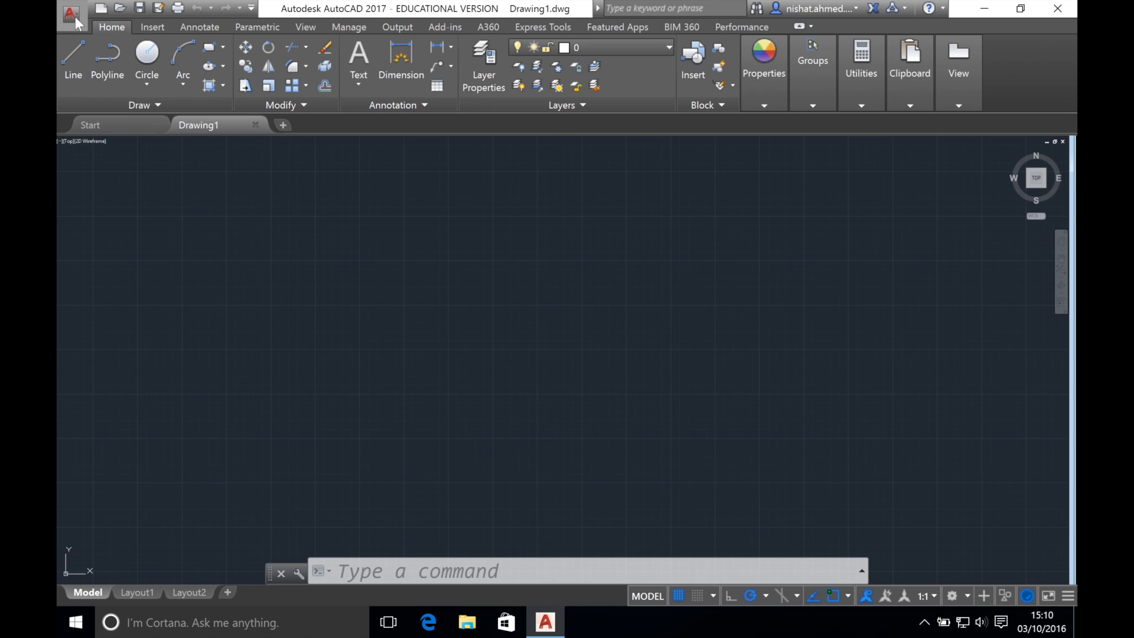
{"action": "left_click", "coordinate": [71, 9]}
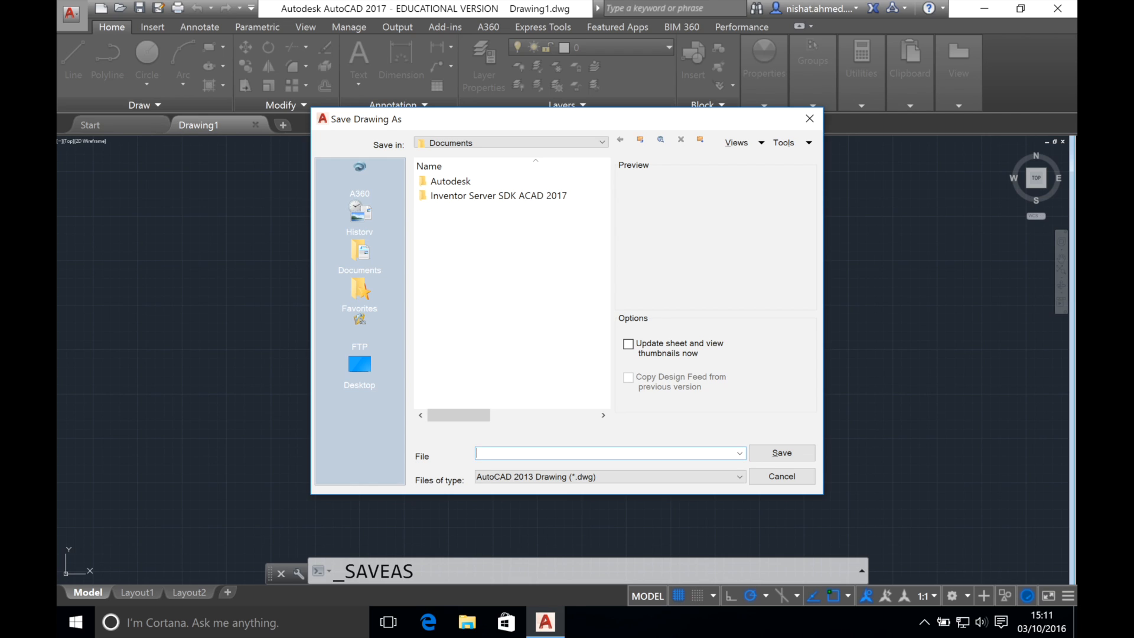
- Save the blank drawing to Documents as 'E1-Technical Drawing - [NAME]'
{"action": "type", "text": "E1-T"}
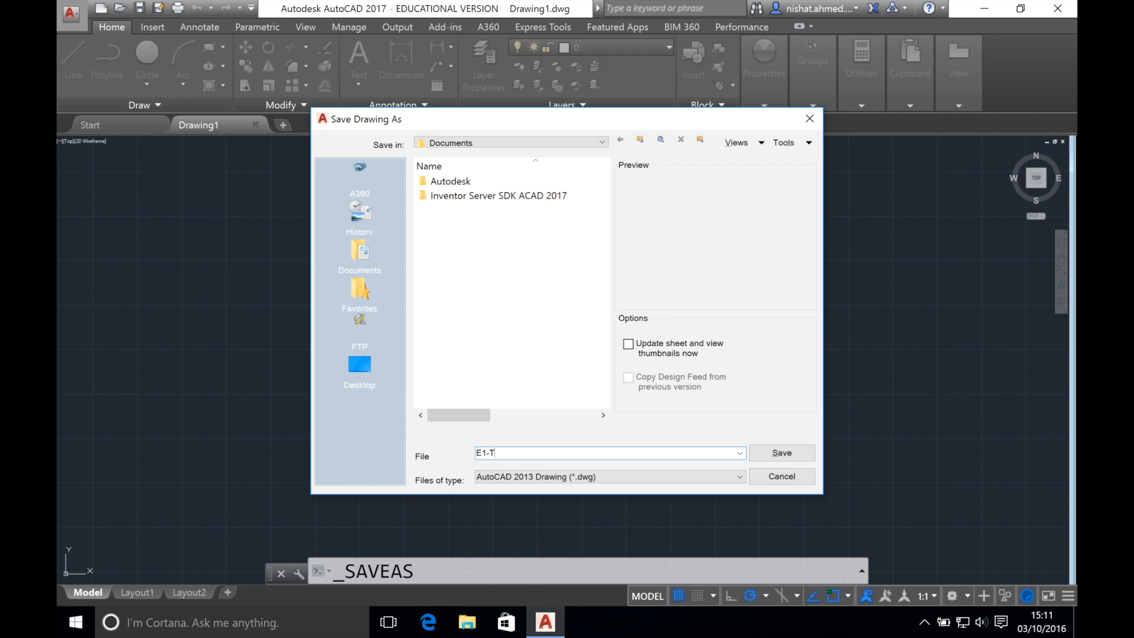
{"action": "type", "text": "echnical"}
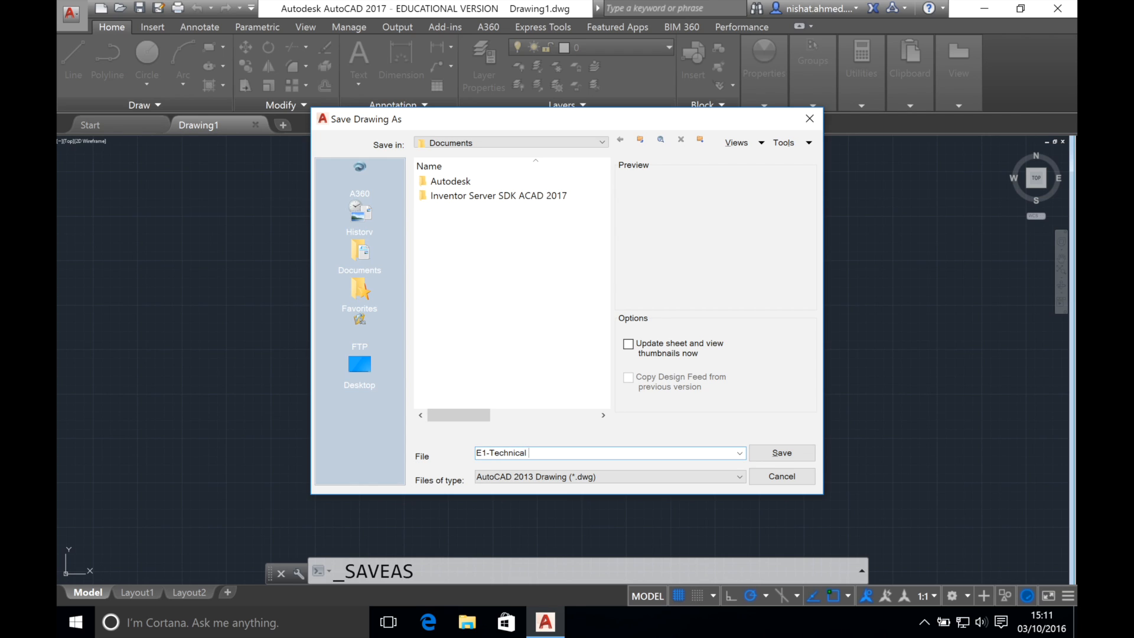
{"action": "type", "text": "Drawing"}
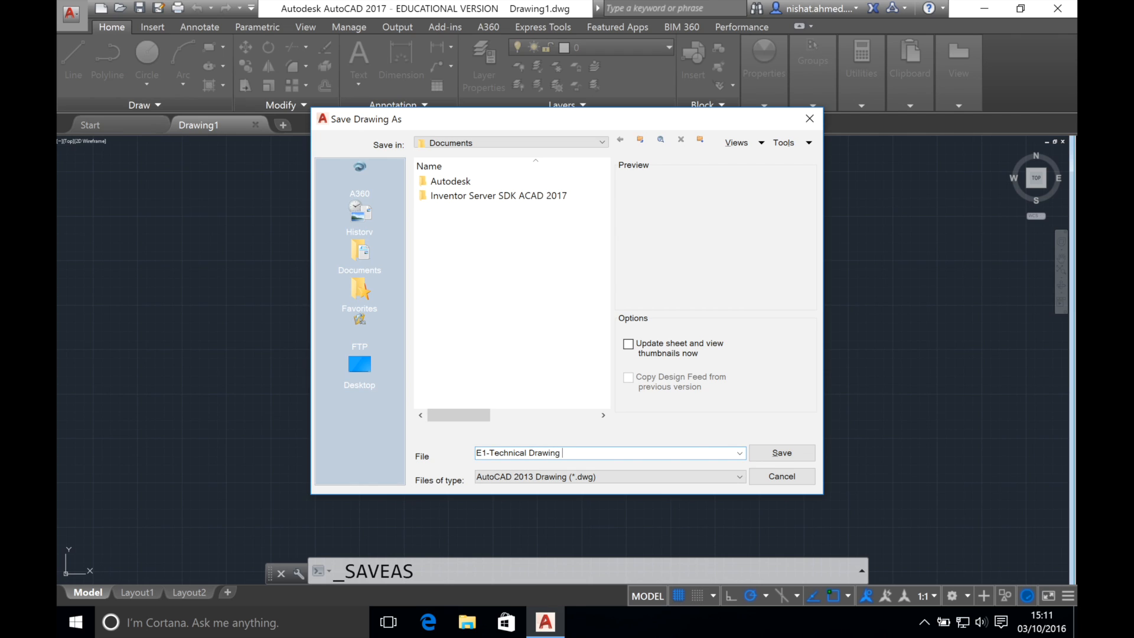
{"action": "type", "text": "-"}
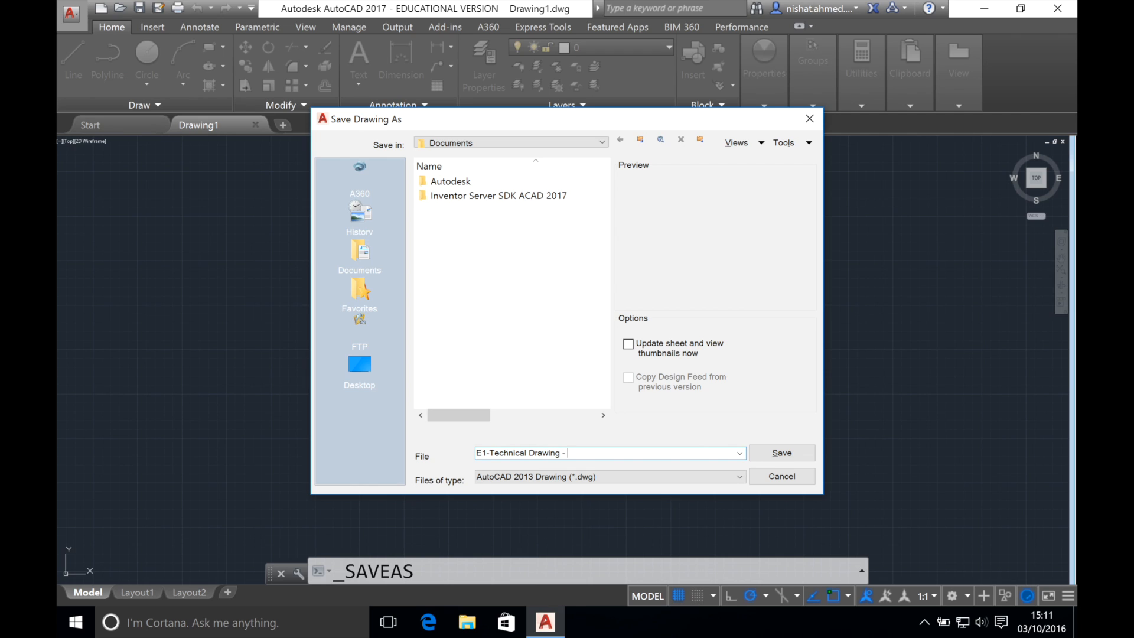
{"action": "type", "text": "[NAME]"}
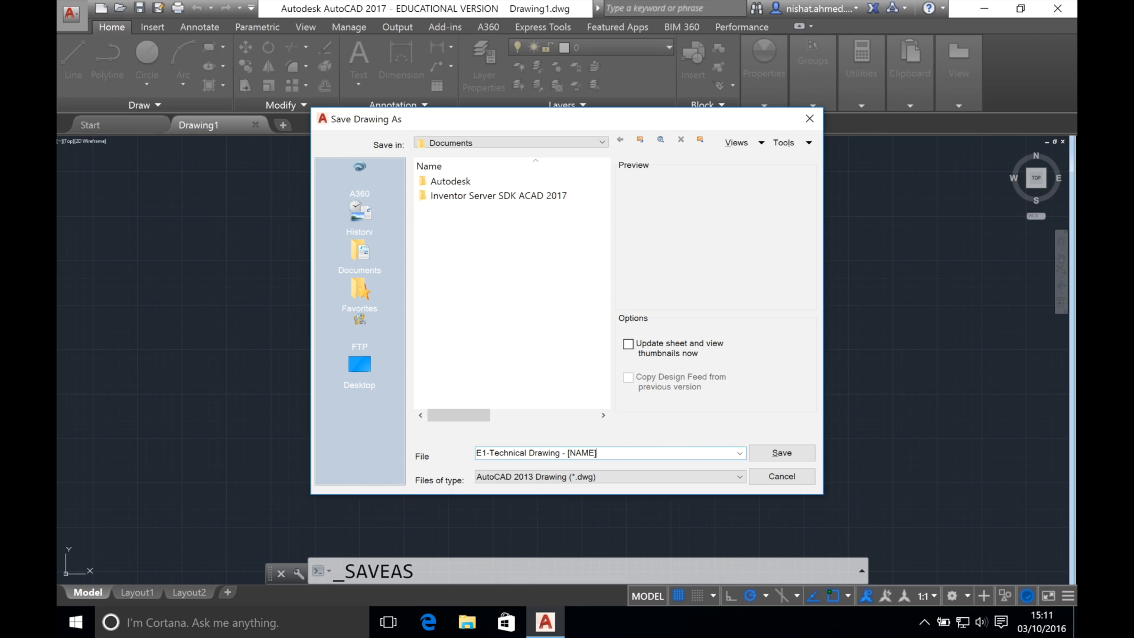
{"action": "left_click", "coordinate": [608, 476]}
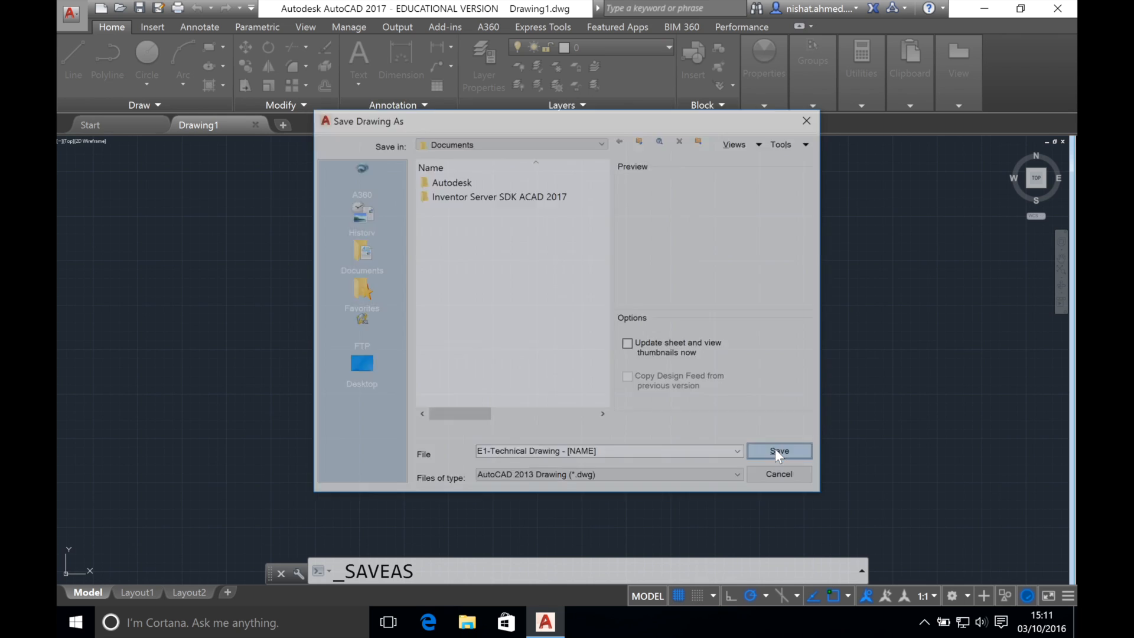
{"action": "left_click", "coordinate": [779, 450]}
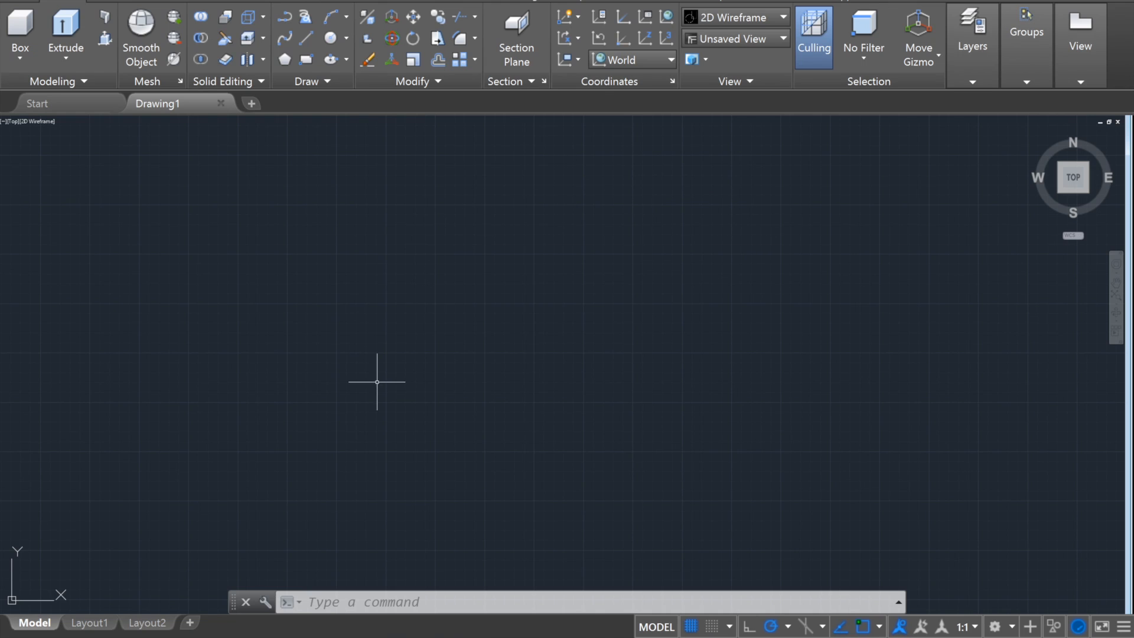
{"action": "mouse_move", "coordinate": [751, 569]}
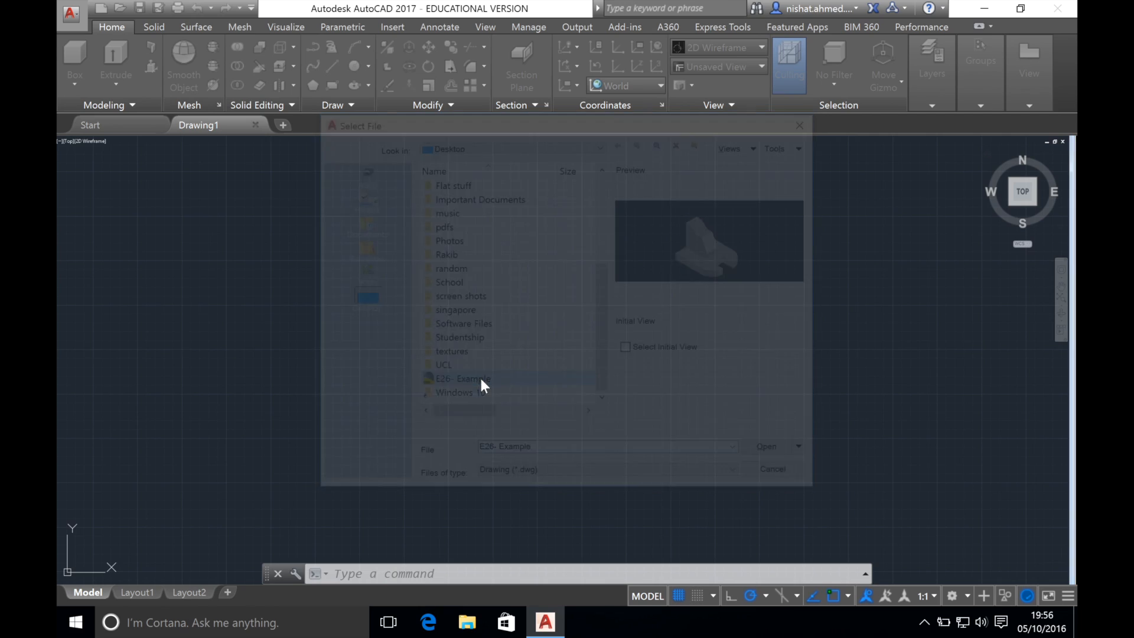
- Open the 'E26- Example' drawing from the Desktop
{"action": "left_click", "coordinate": [764, 446]}
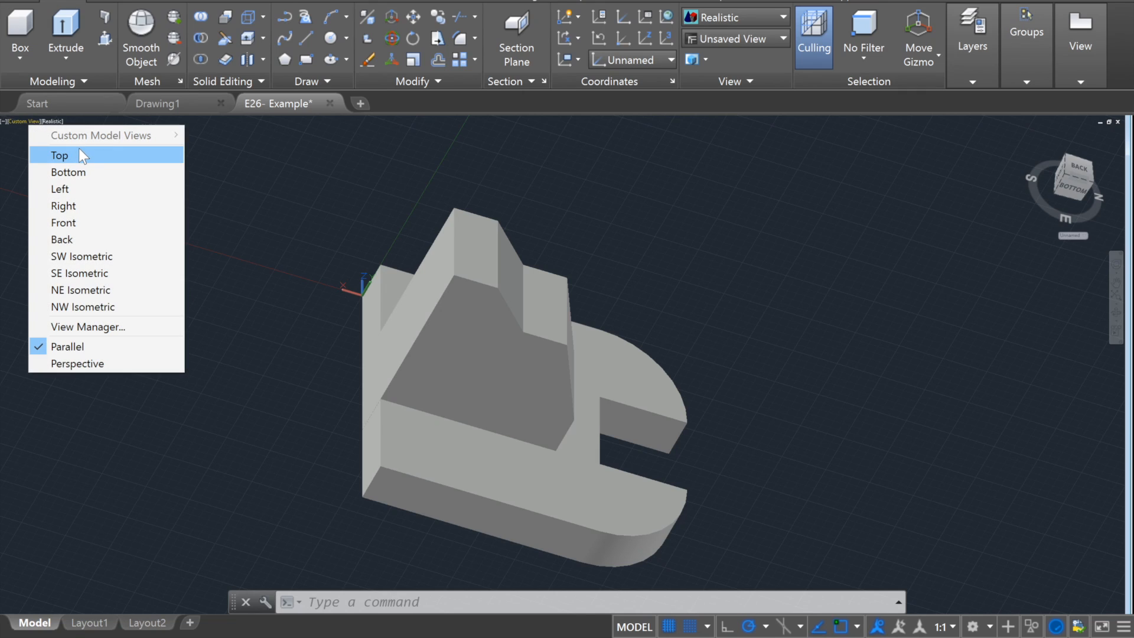
{"action": "mouse_move", "coordinate": [93, 222]}
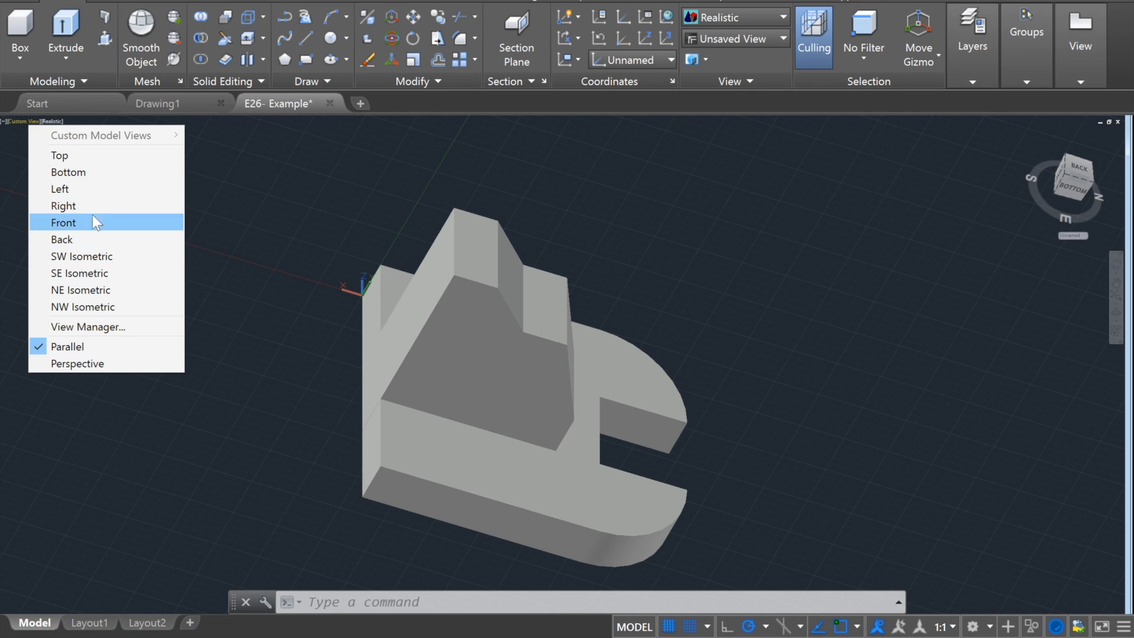
- Switch the E26 model through a preset view to NE Isometric
{"action": "left_click", "coordinate": [59, 154]}
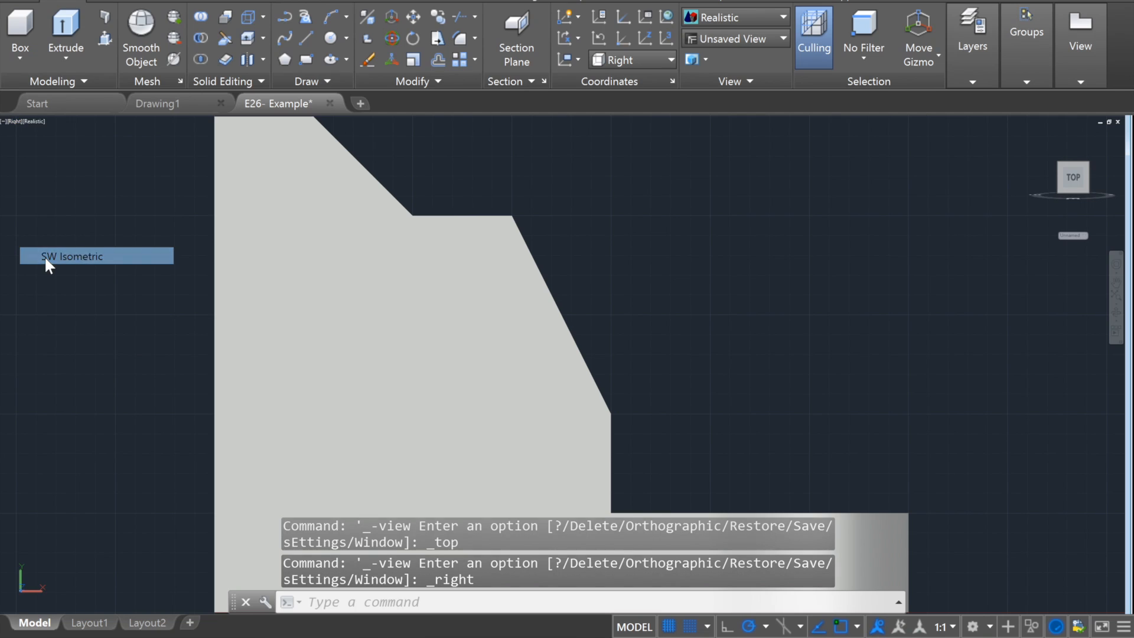
{"action": "left_click", "coordinate": [96, 255]}
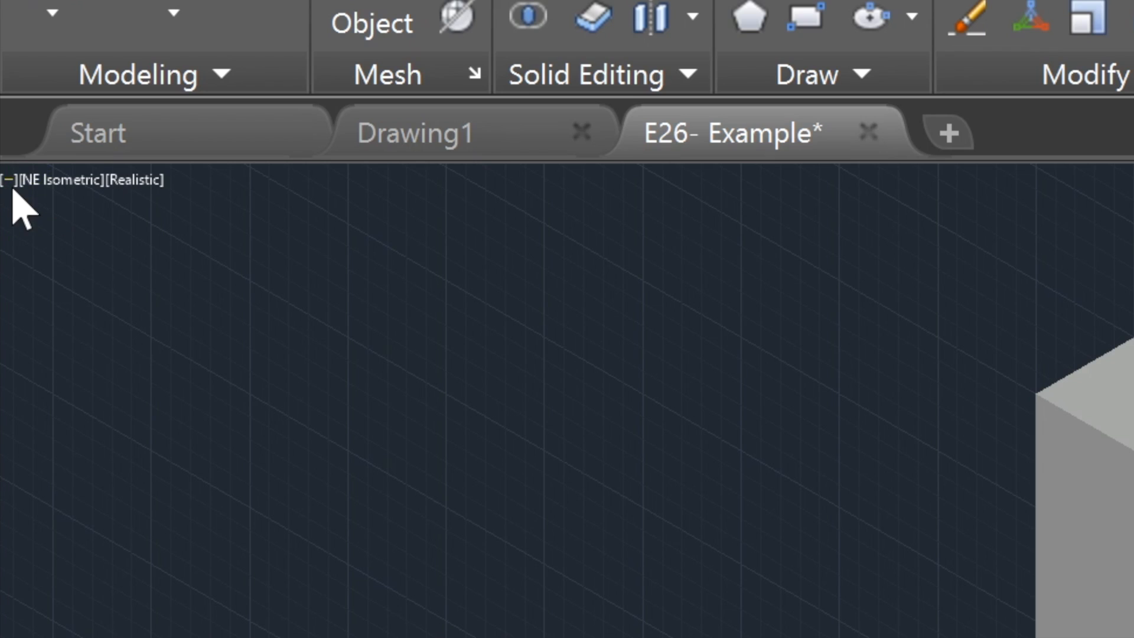
{"action": "mouse_move", "coordinate": [7, 180]}
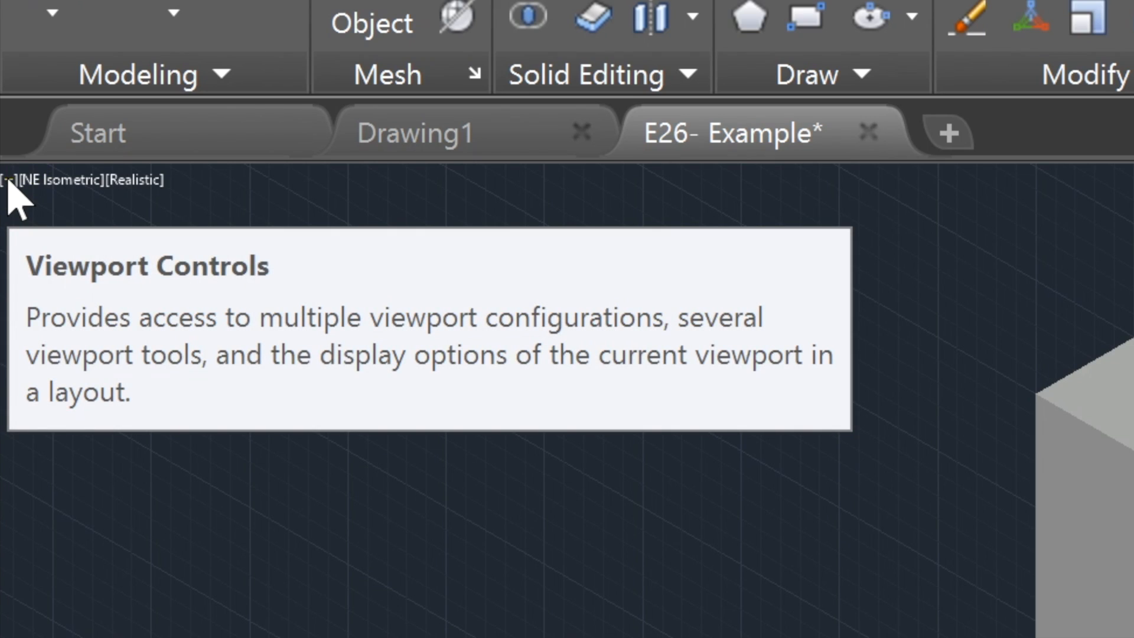
{"action": "left_click", "coordinate": [7, 180]}
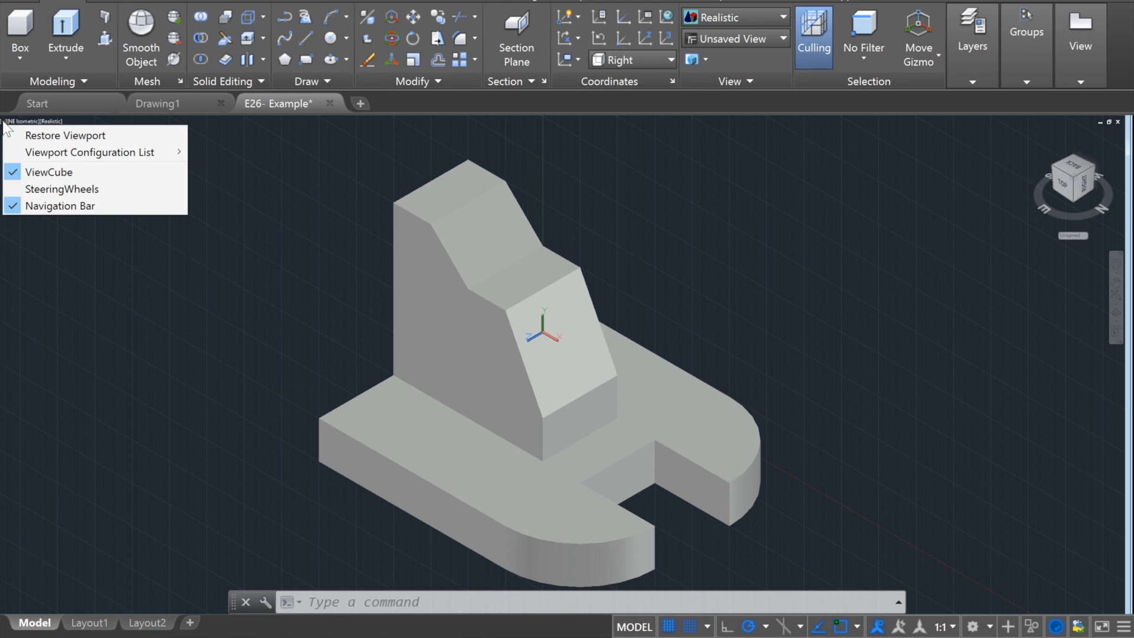
{"action": "mouse_move", "coordinate": [94, 152]}
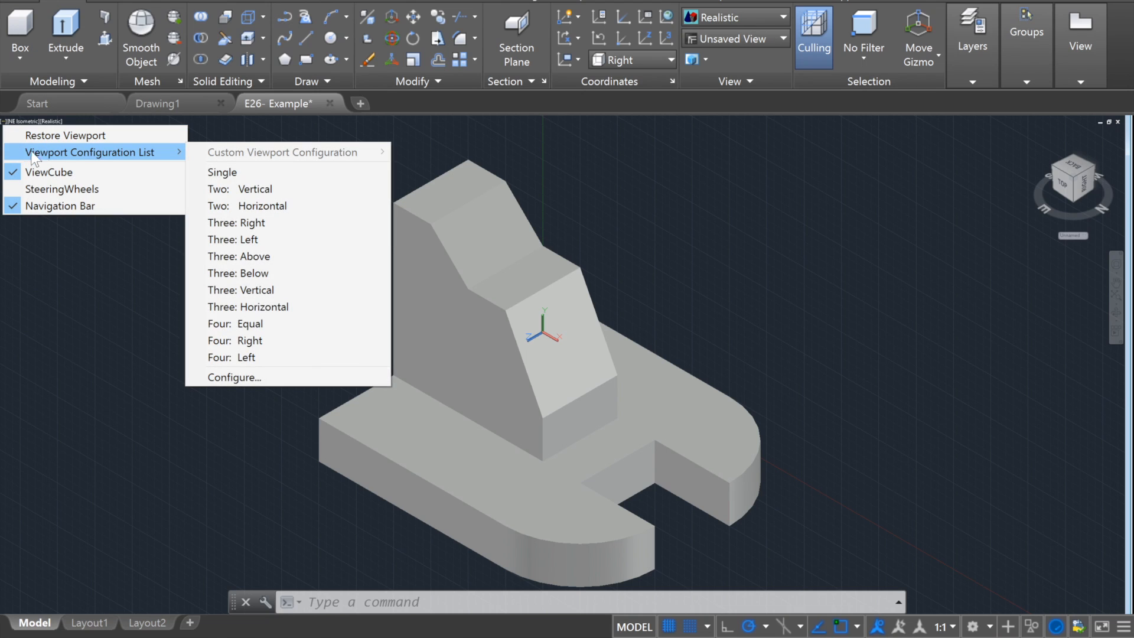
{"action": "mouse_move", "coordinate": [253, 190]}
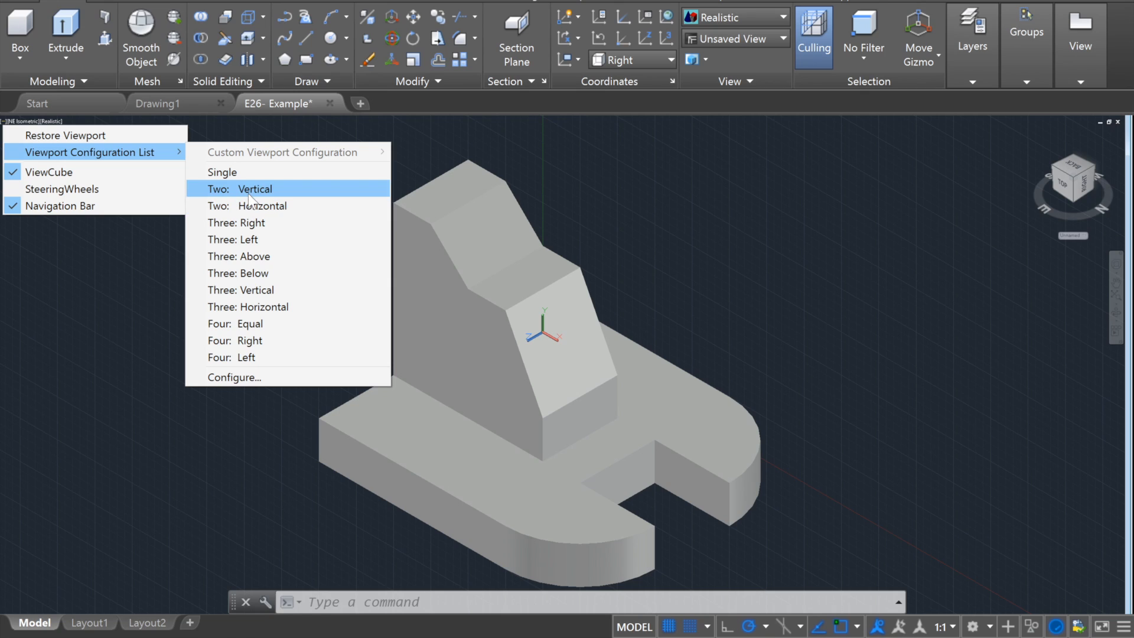
{"action": "mouse_move", "coordinate": [249, 323]}
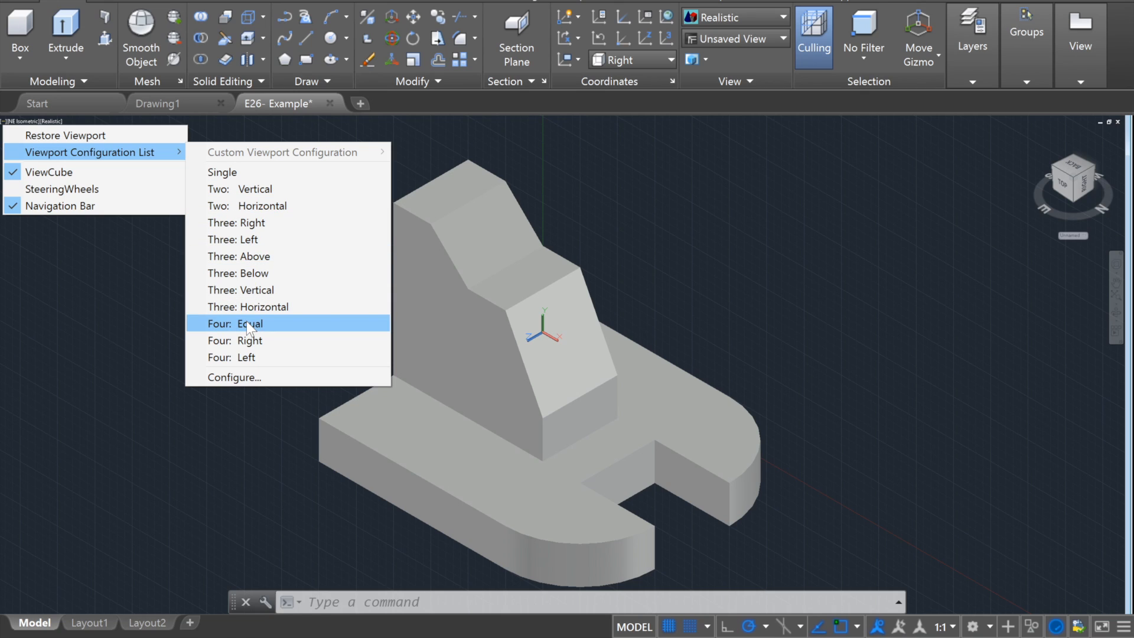
{"action": "left_click", "coordinate": [245, 324]}
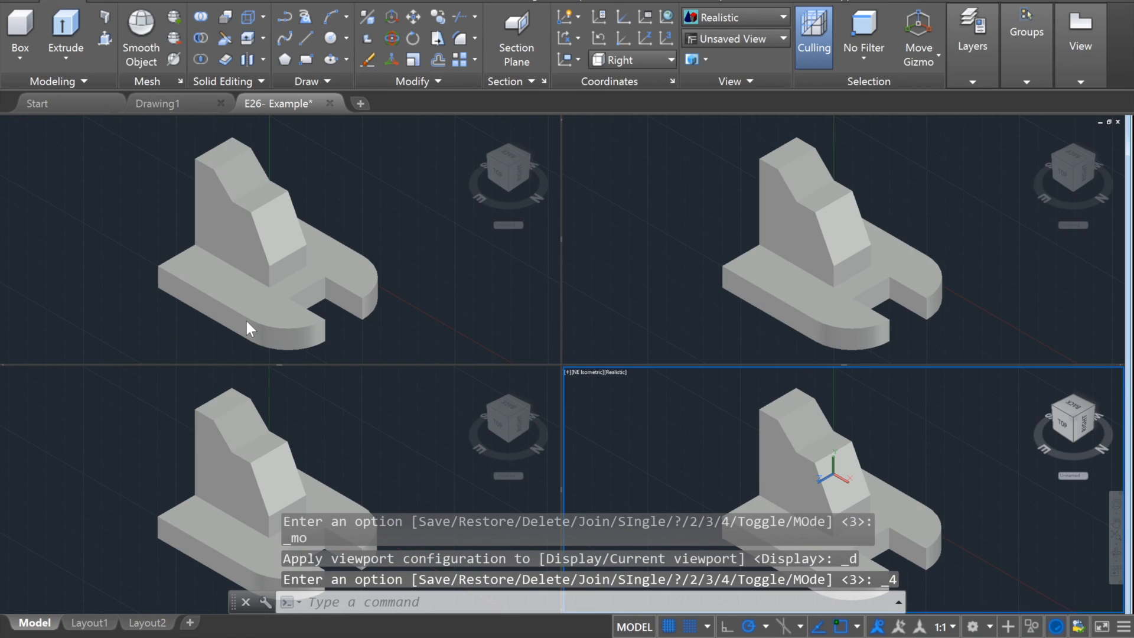
{"action": "mouse_move", "coordinate": [37, 103]}
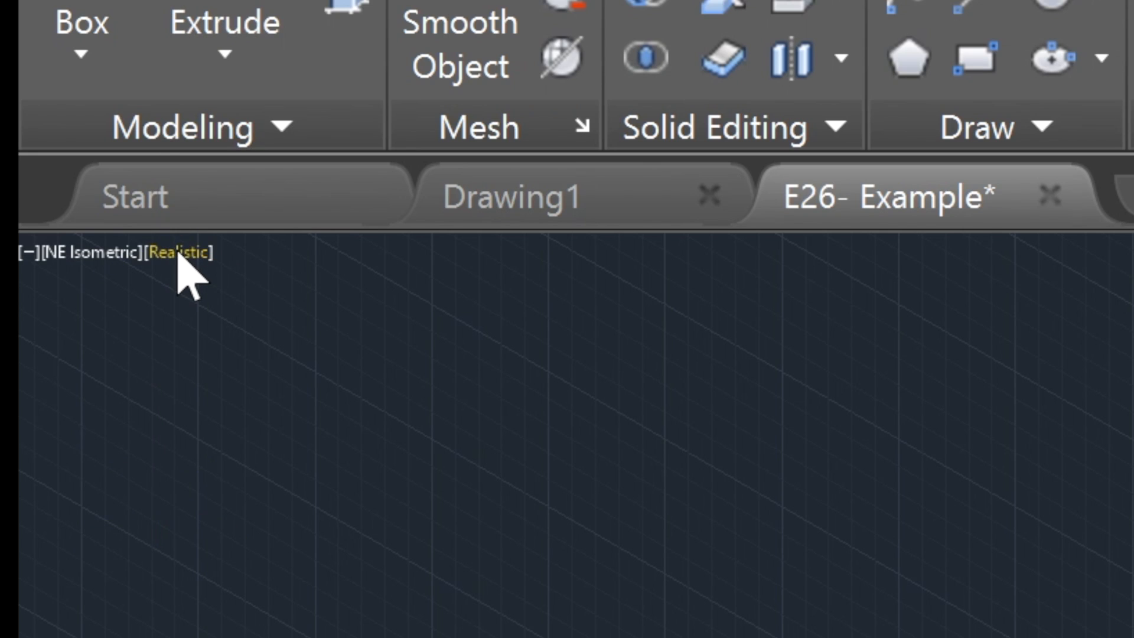
{"action": "mouse_move", "coordinate": [178, 252]}
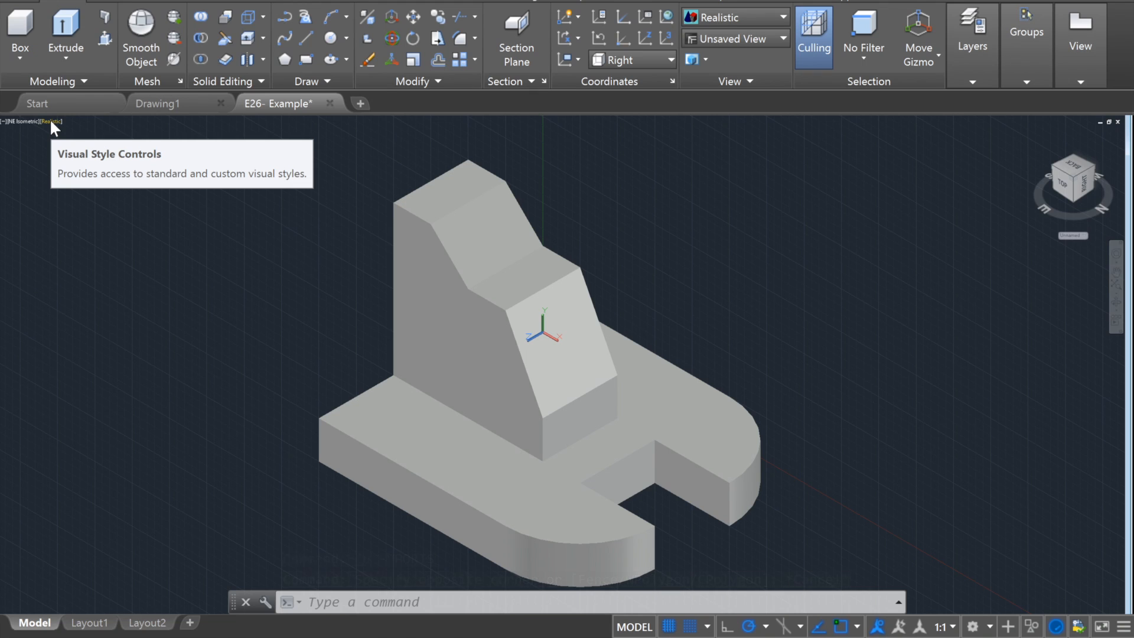
{"action": "left_click", "coordinate": [51, 122]}
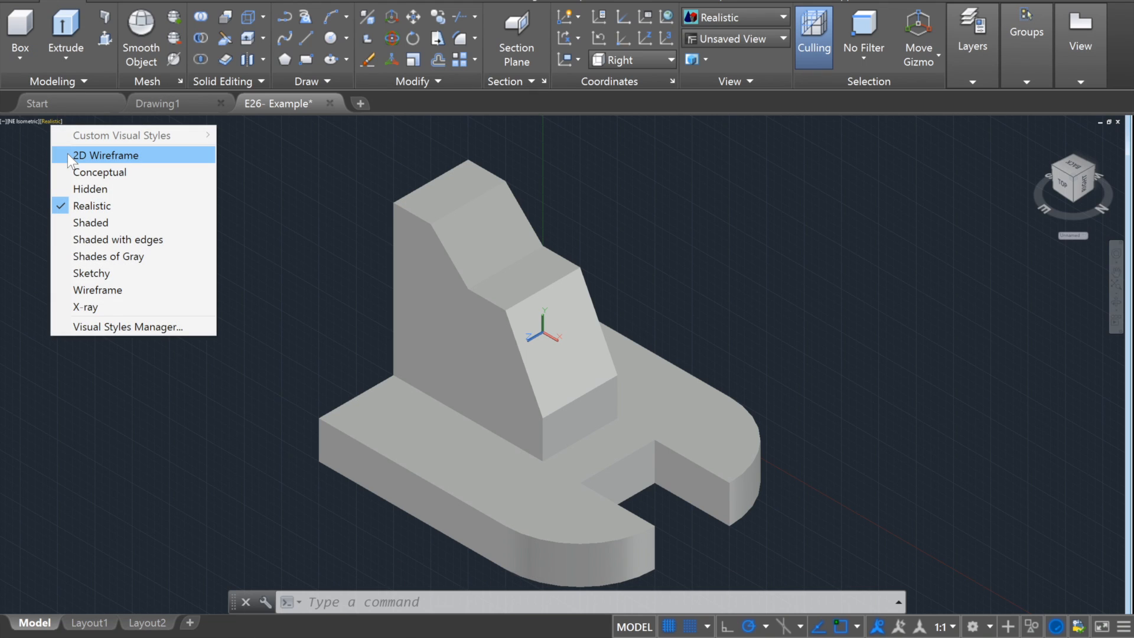
{"action": "left_click", "coordinate": [105, 155]}
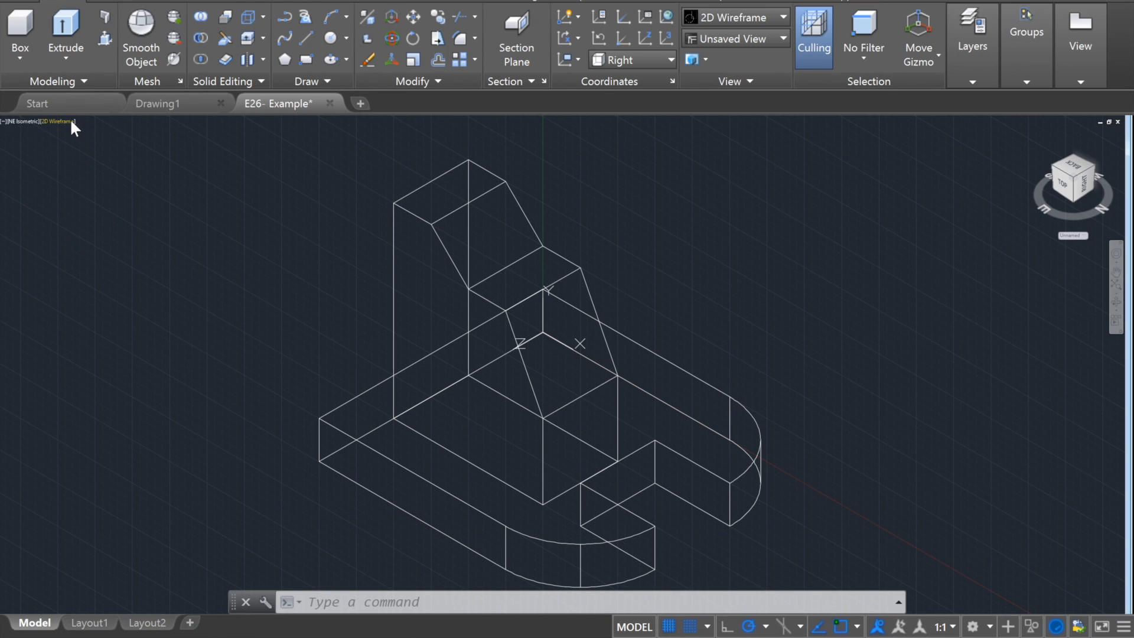
{"action": "left_click", "coordinate": [54, 120]}
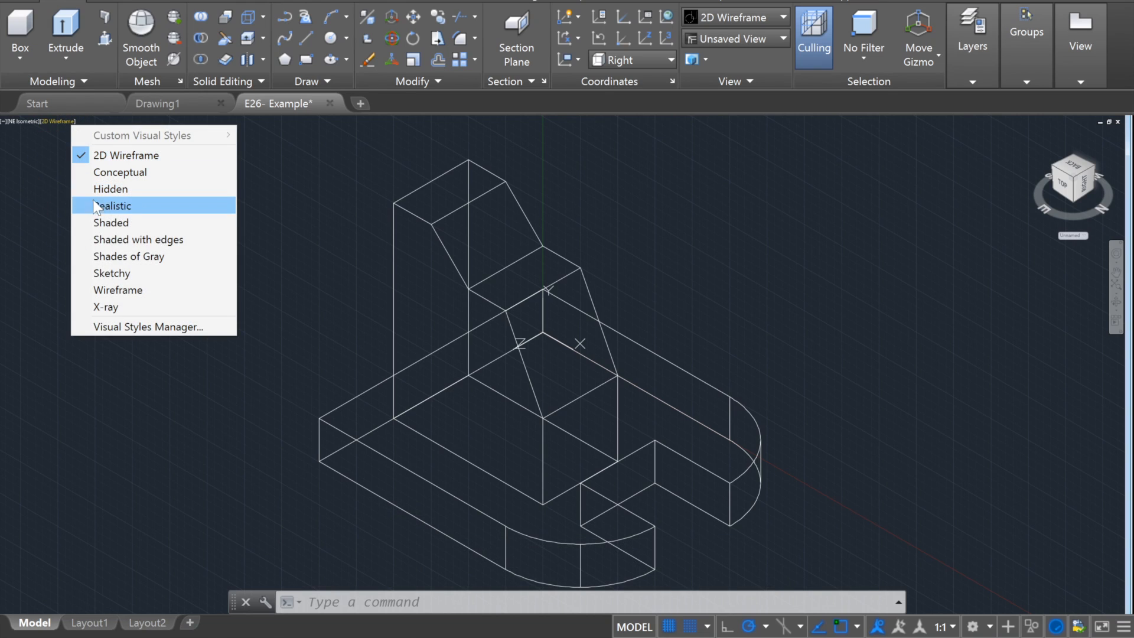
{"action": "left_click", "coordinate": [110, 222]}
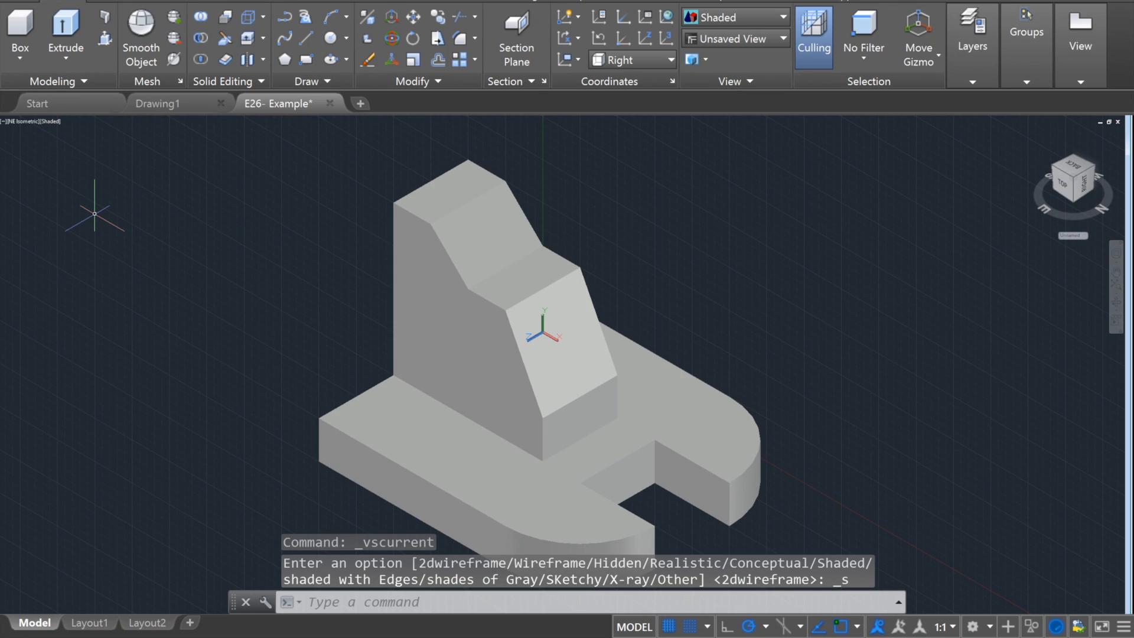
{"action": "left_click", "coordinate": [49, 120]}
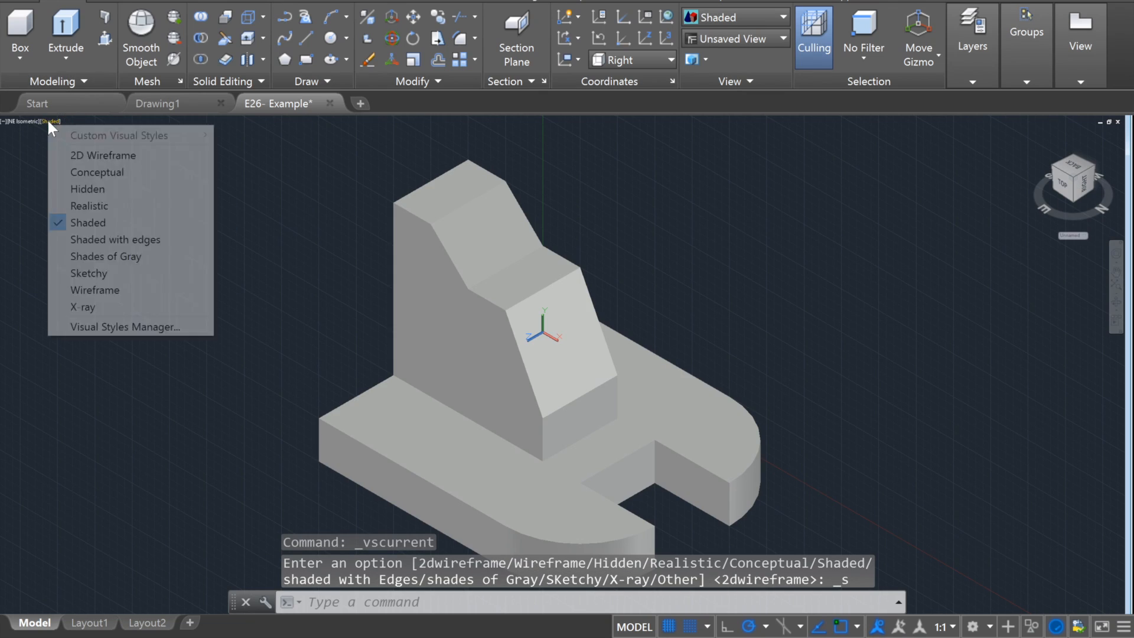
{"action": "left_click", "coordinate": [89, 205]}
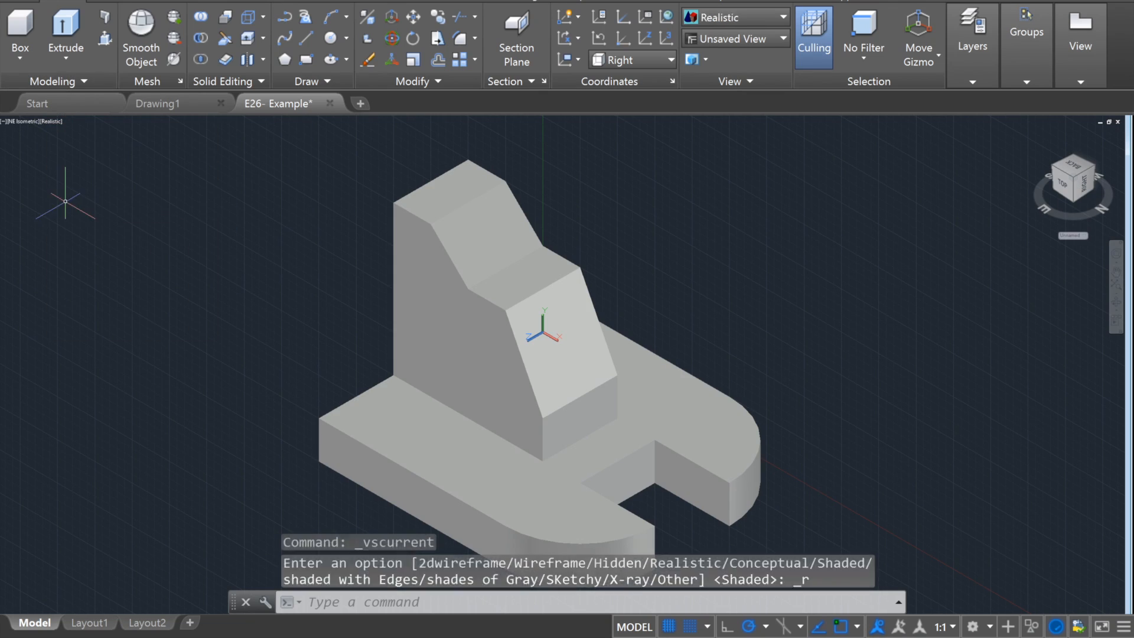
{"action": "left_click", "coordinate": [425, 103]}
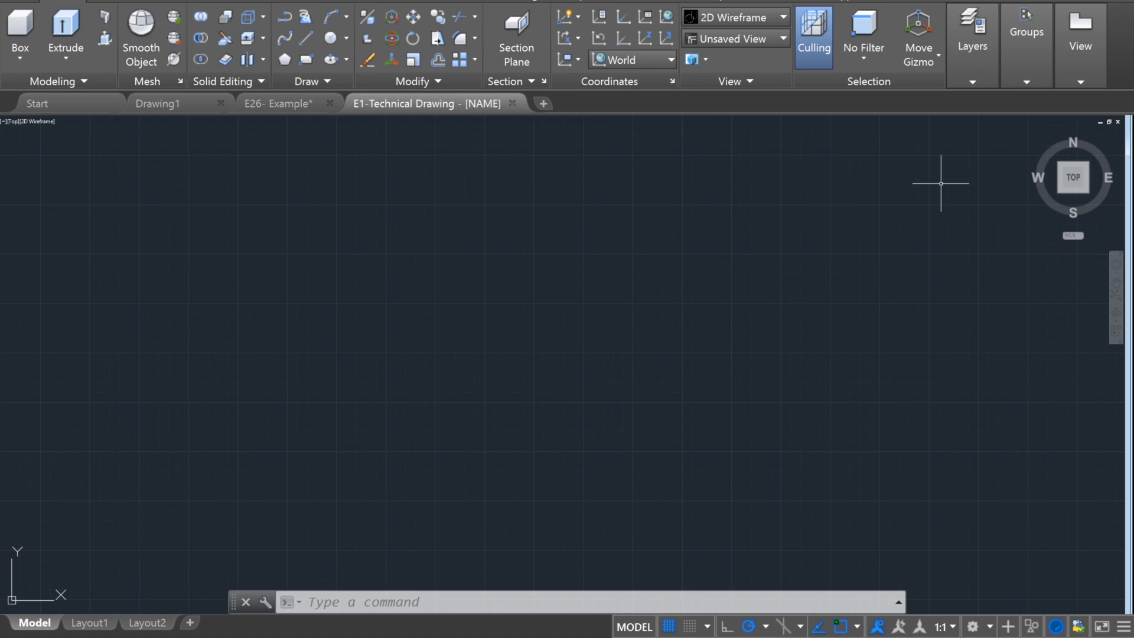
{"action": "mouse_move", "coordinate": [1007, 176]}
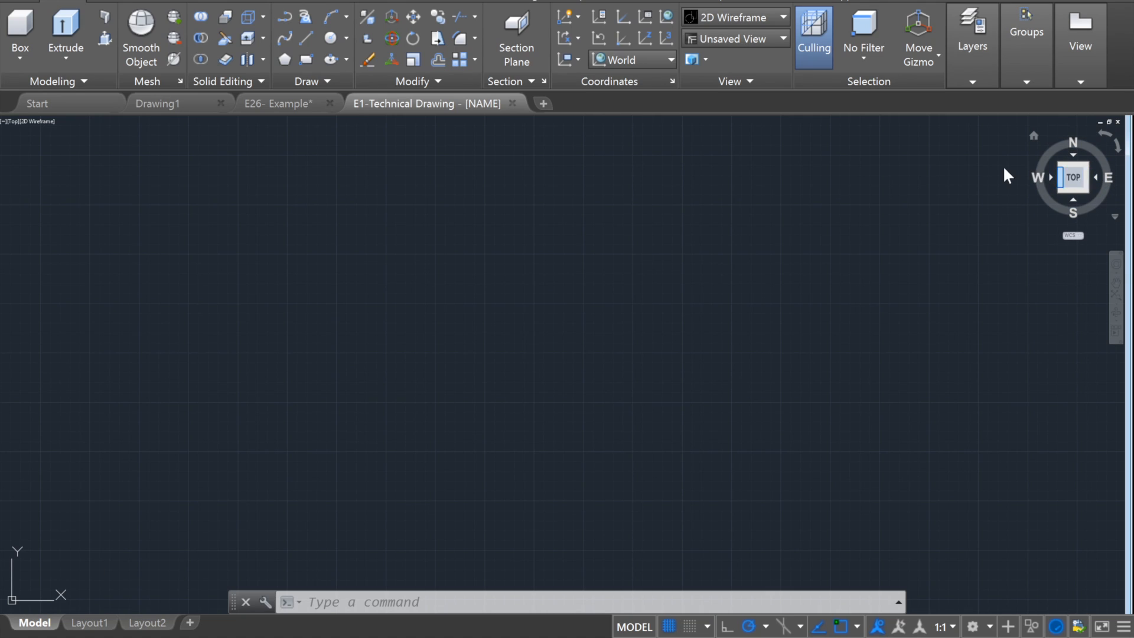
{"action": "mouse_move", "coordinate": [1074, 222]}
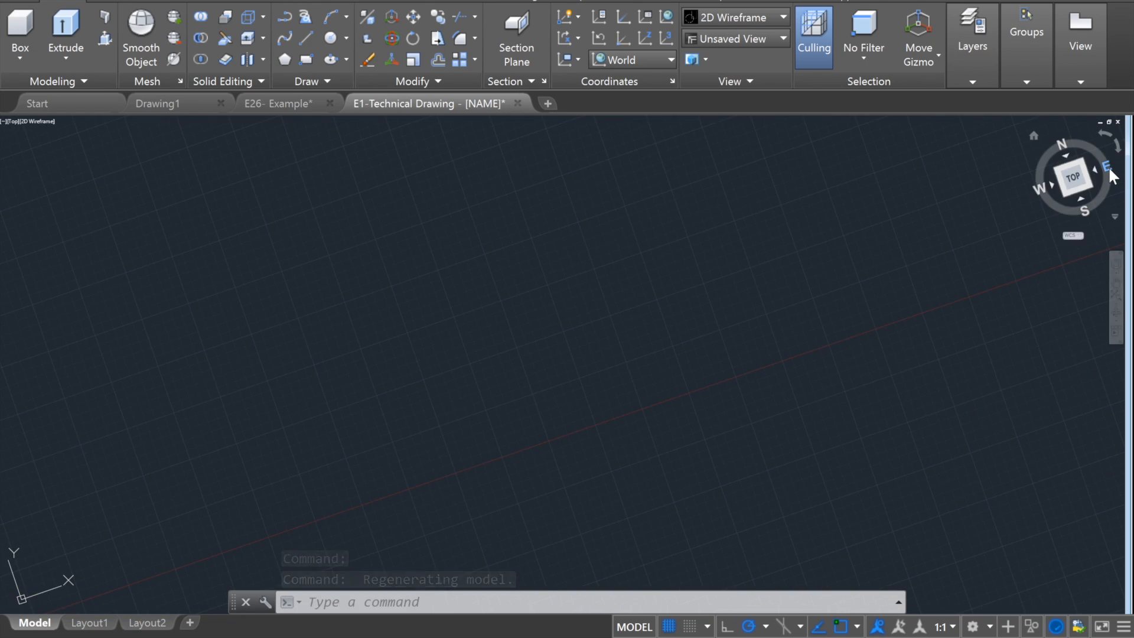
- Show the E1-Technical Drawing from Bottom, then an isometric preset view
{"action": "left_click", "coordinate": [1109, 175]}
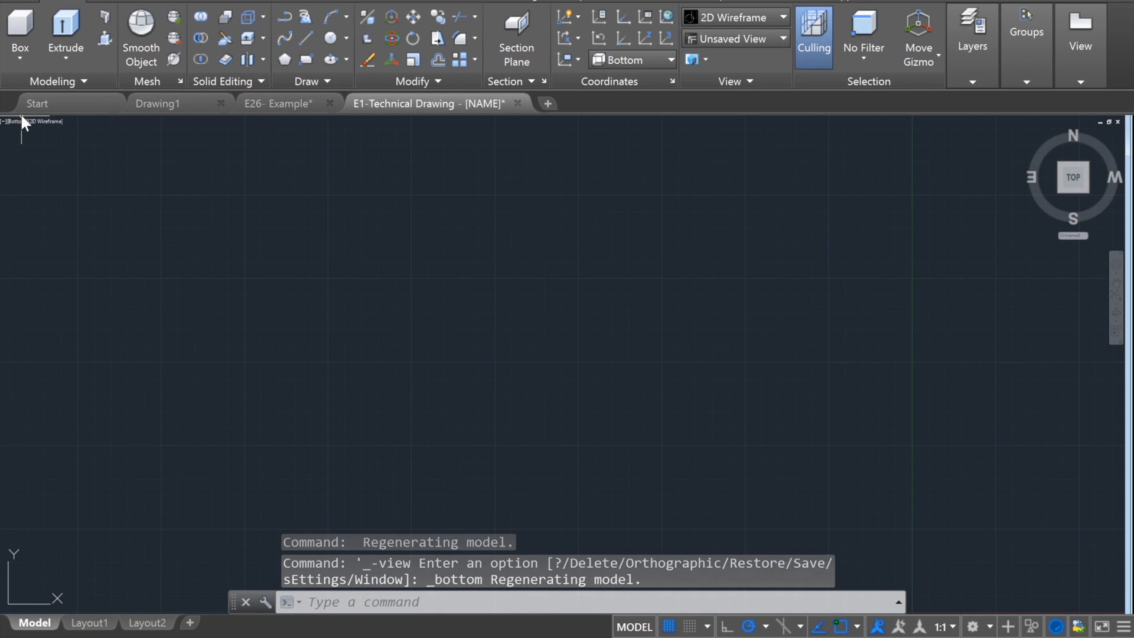
{"action": "left_click", "coordinate": [22, 120]}
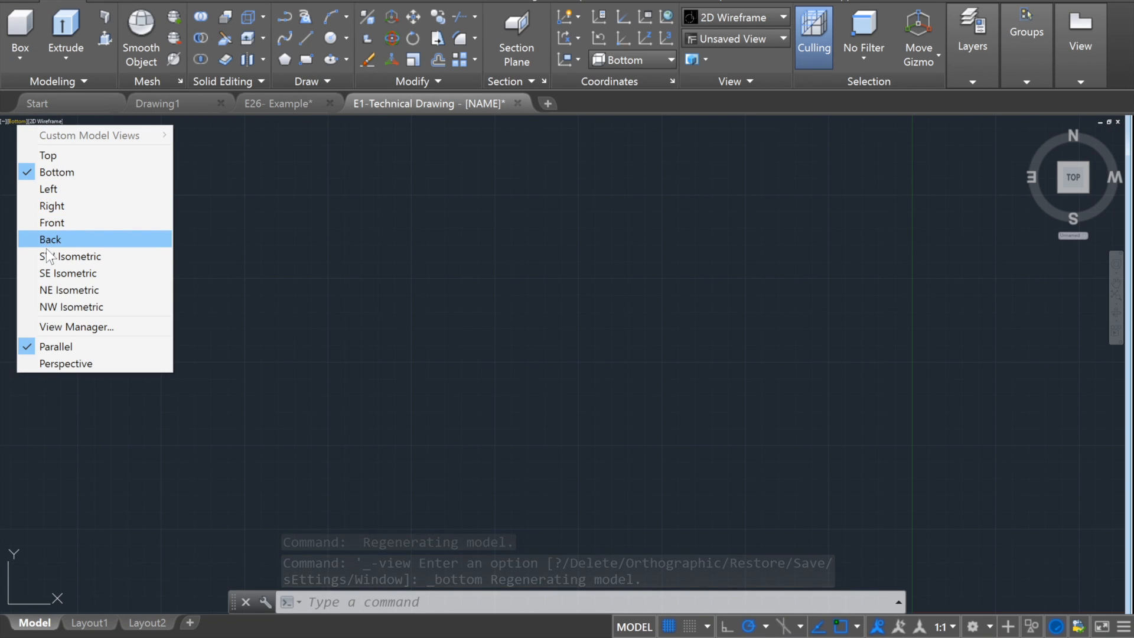
{"action": "left_click", "coordinate": [71, 256]}
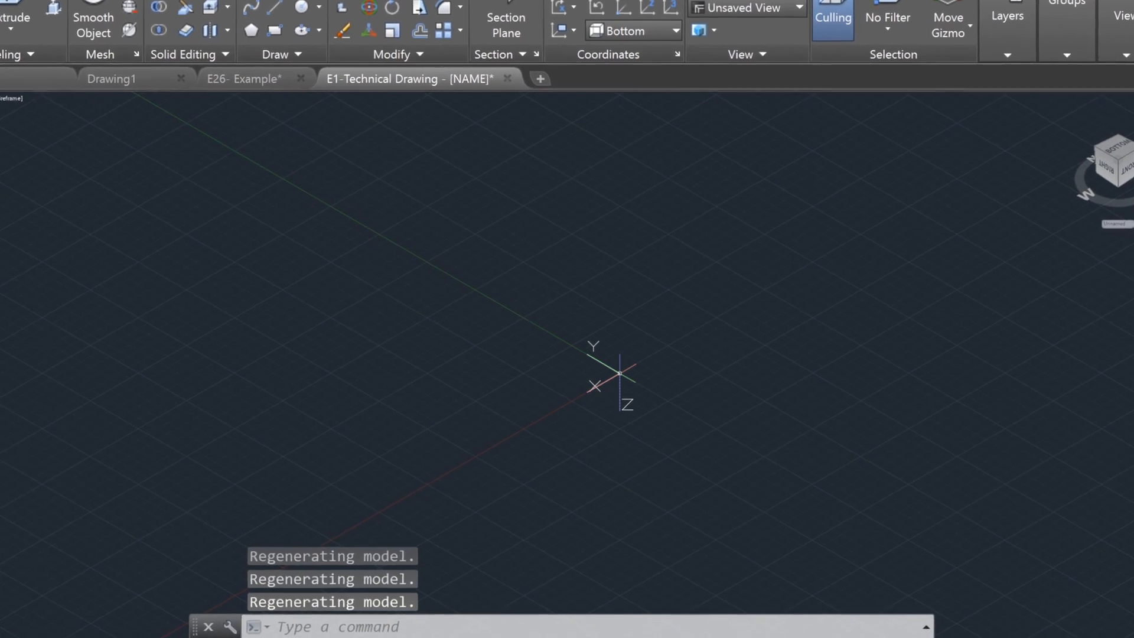